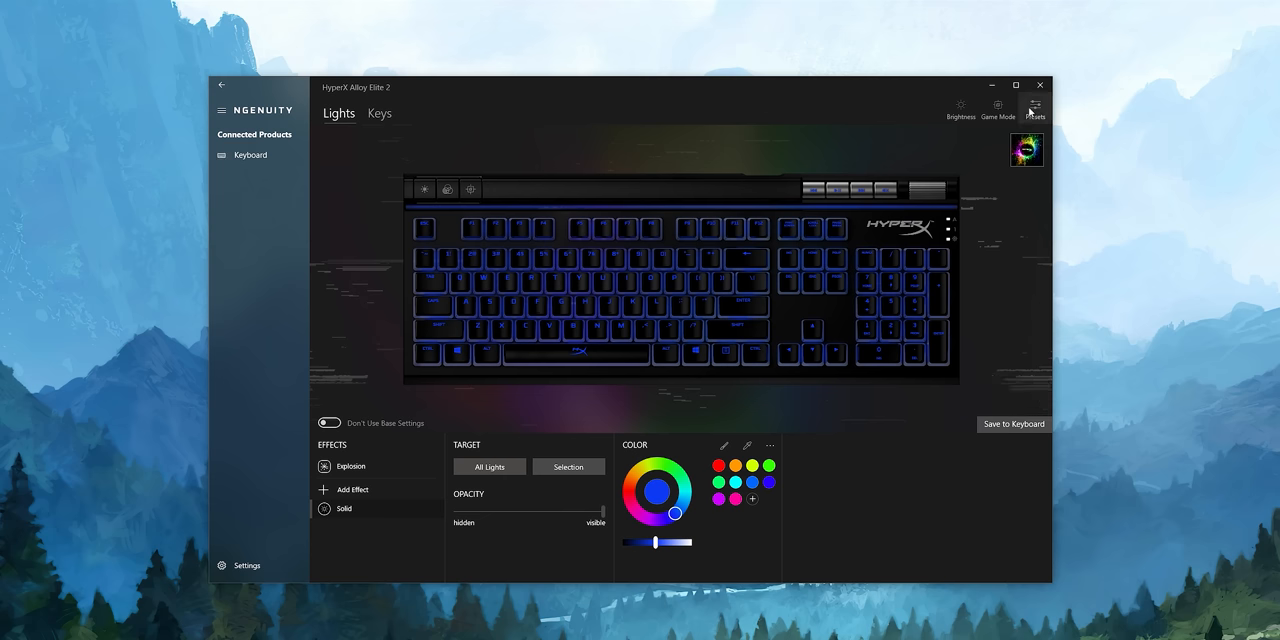
# Step: Open the lighting presets list and load Preset 2 on the keyboard
pyautogui.click(1034, 110)
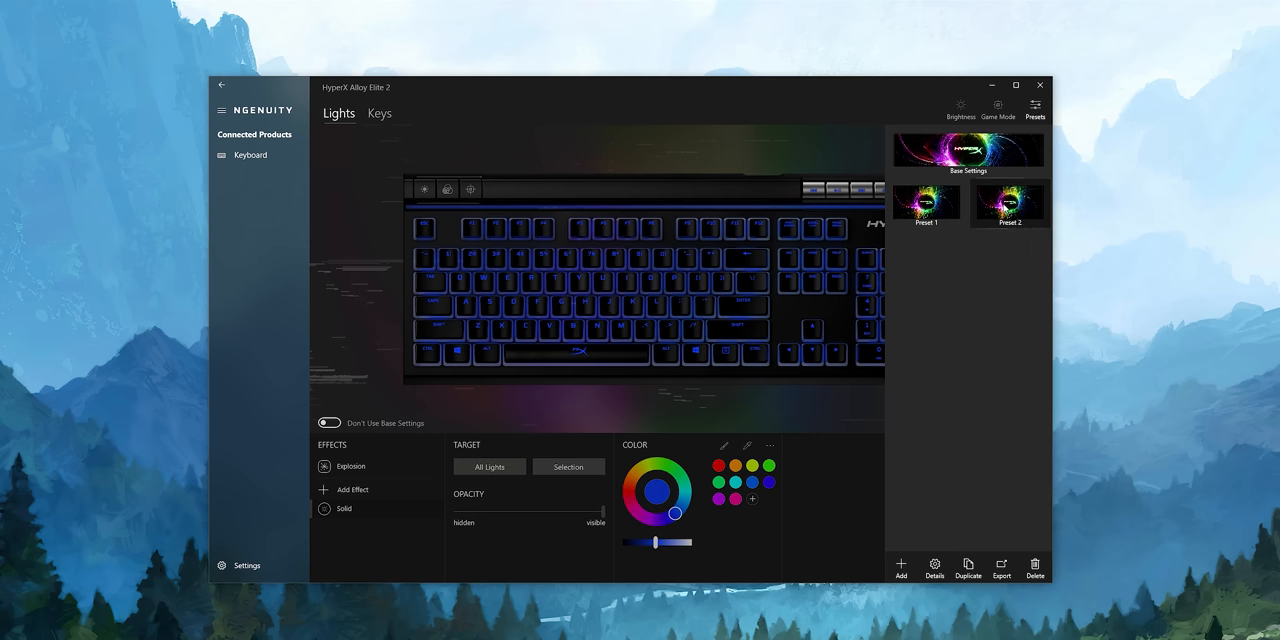
pyautogui.click(927, 203)
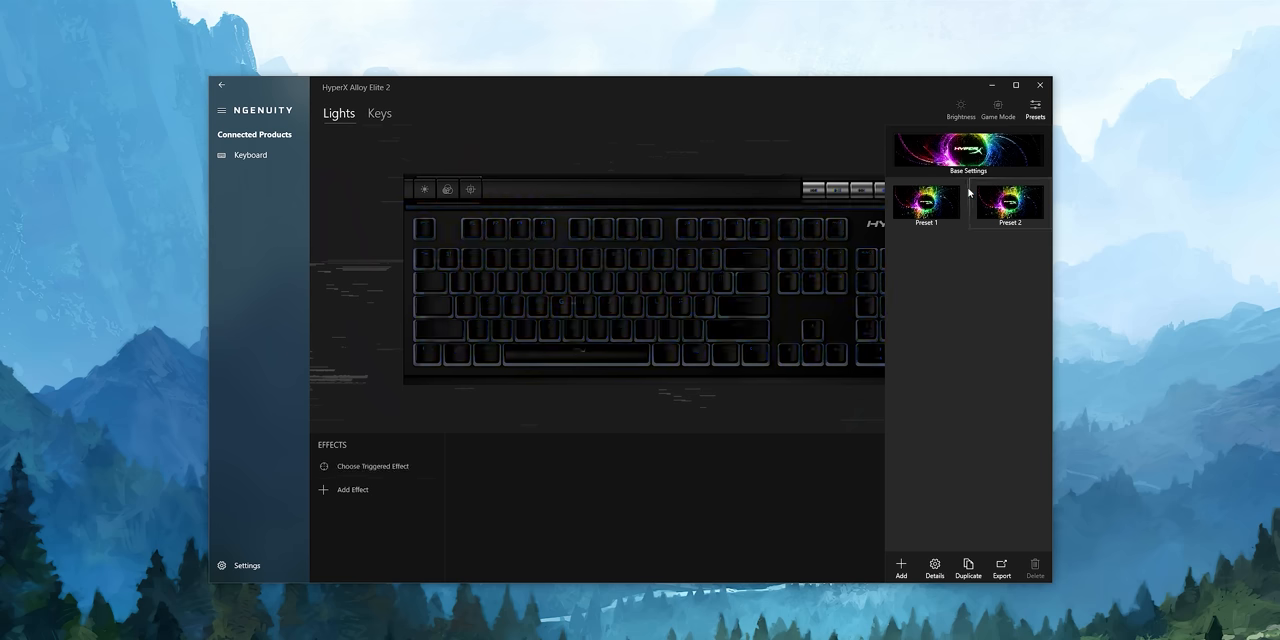
# Step: Add a new effect to Preset 2 and pick Wave from the Looped effects
pyautogui.click(322, 489)
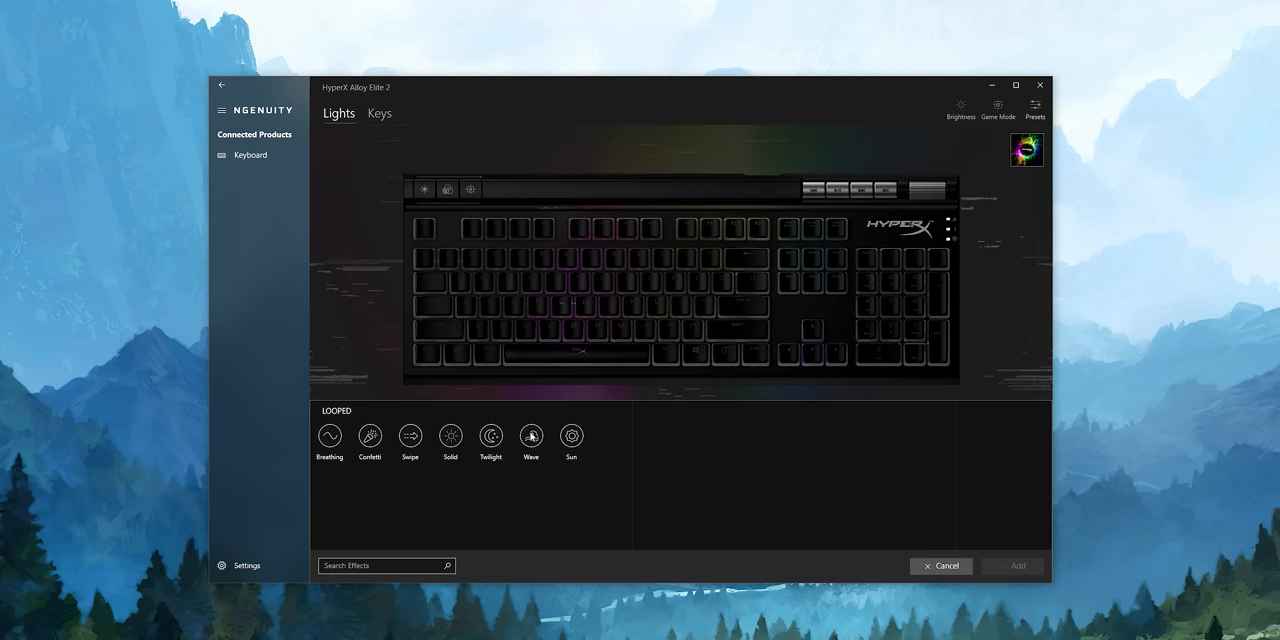
pyautogui.click(530, 435)
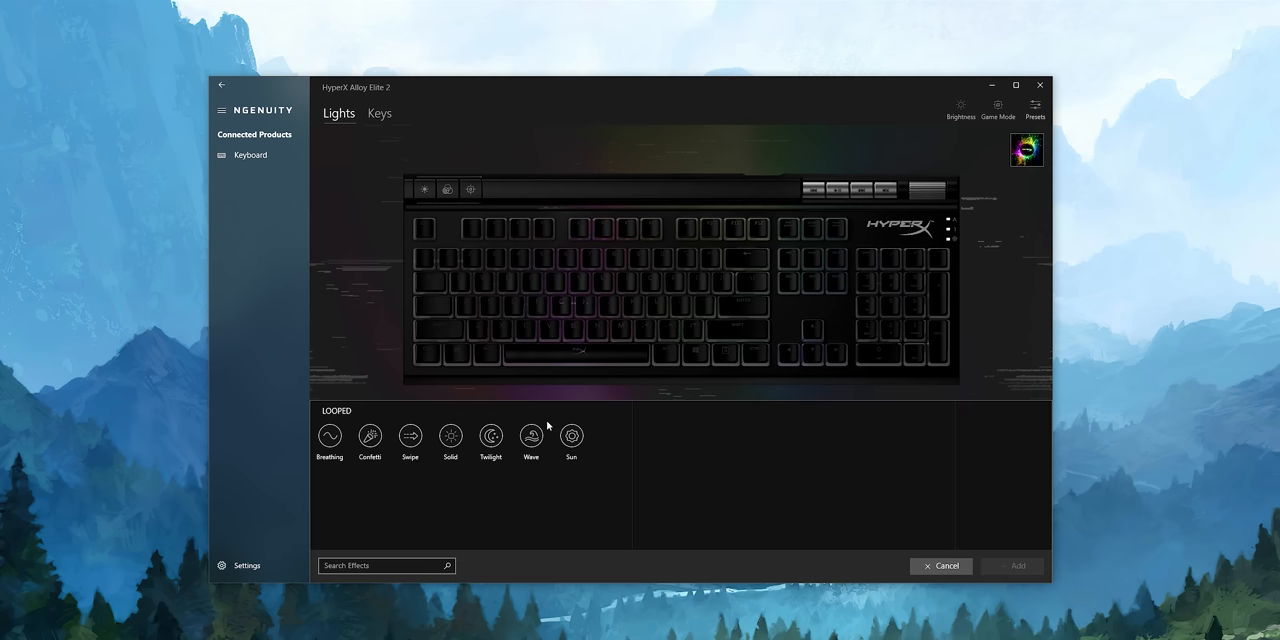
pyautogui.click(530, 436)
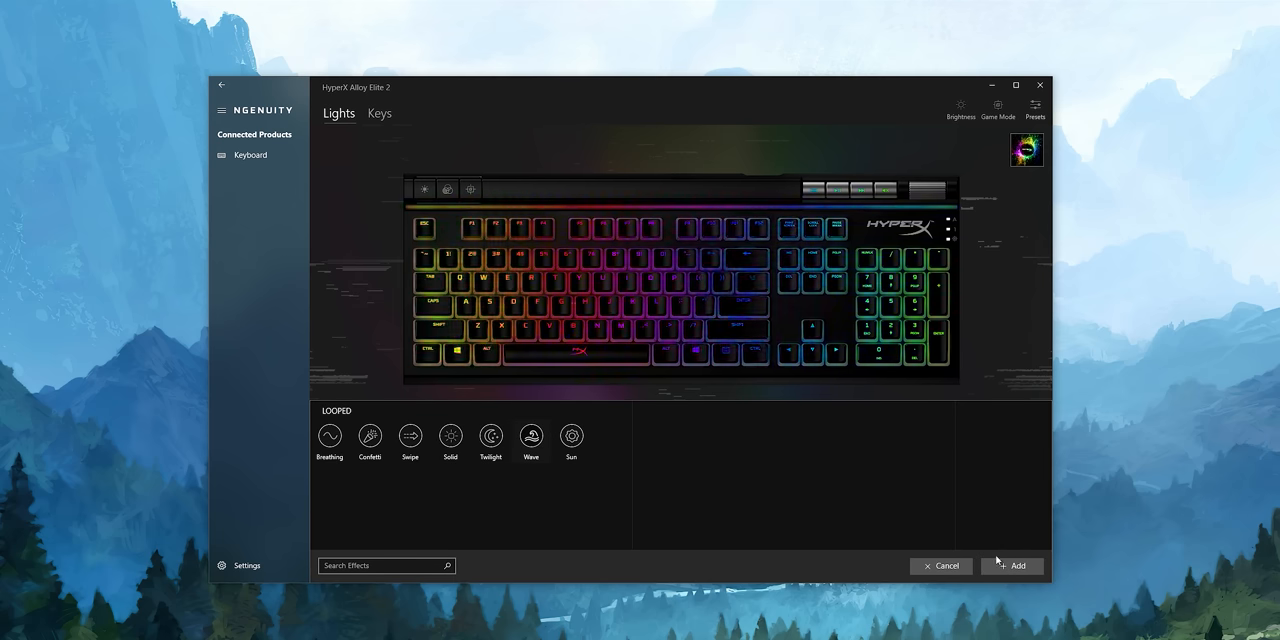